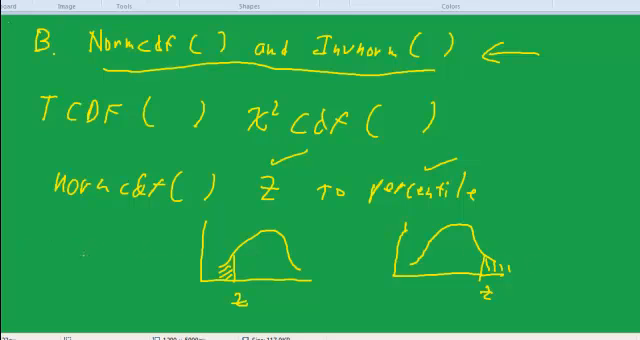
type("hot")
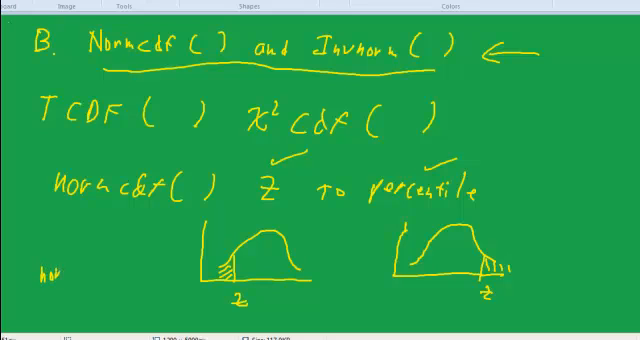
type("normcdf(")
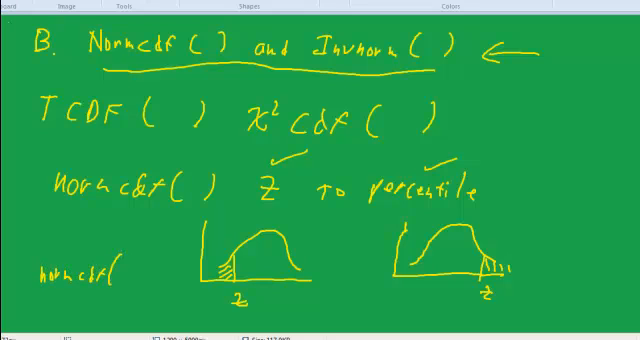
type("-10,")
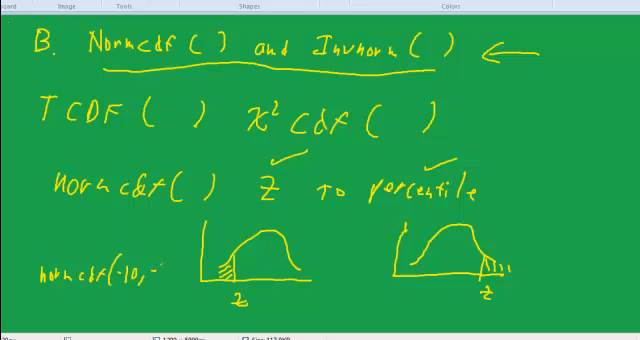
type("-1)")
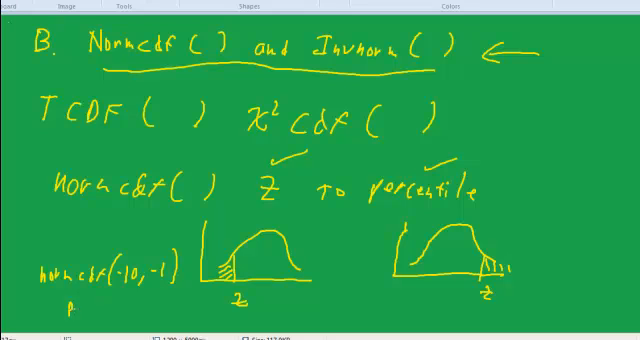
type("-value")
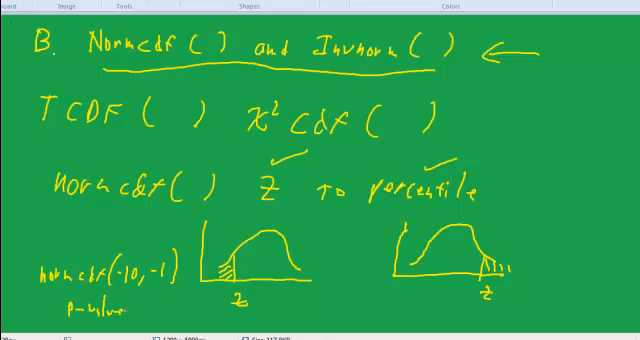
type("below")
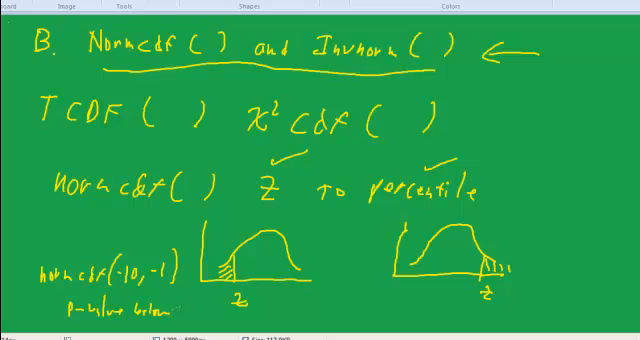
type("-1")
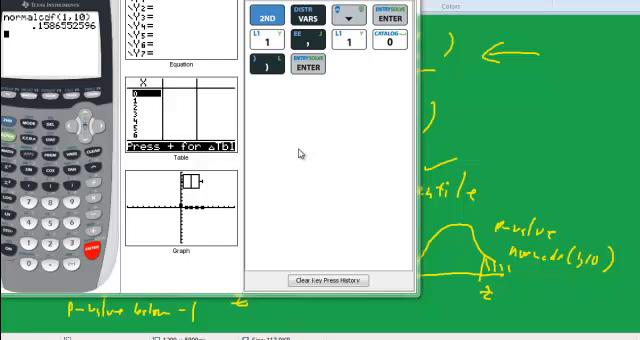
mouse_move(300, 152)
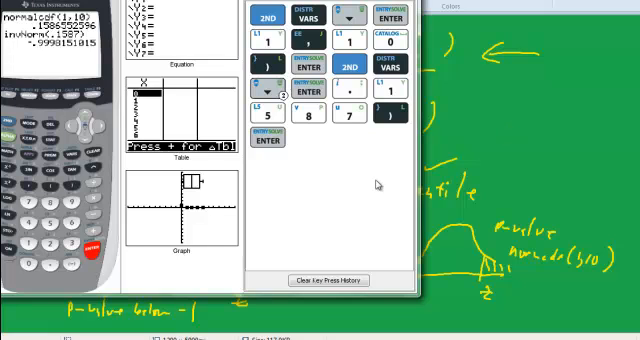
mouse_move(228, 292)
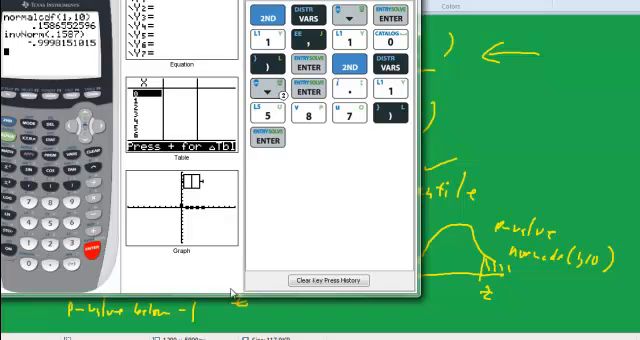